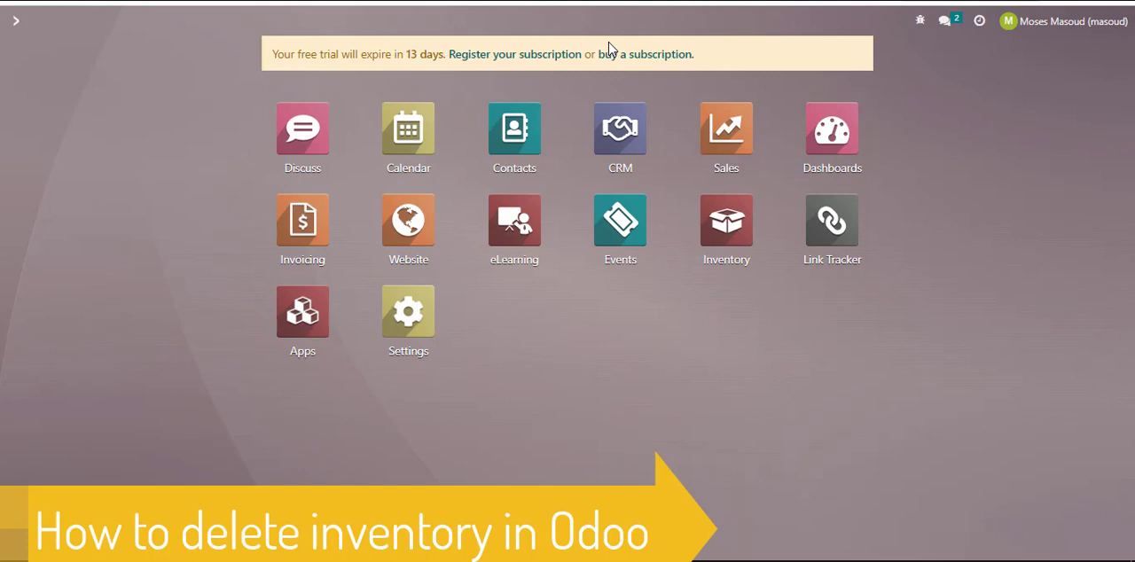
mouse_move(386, 5)
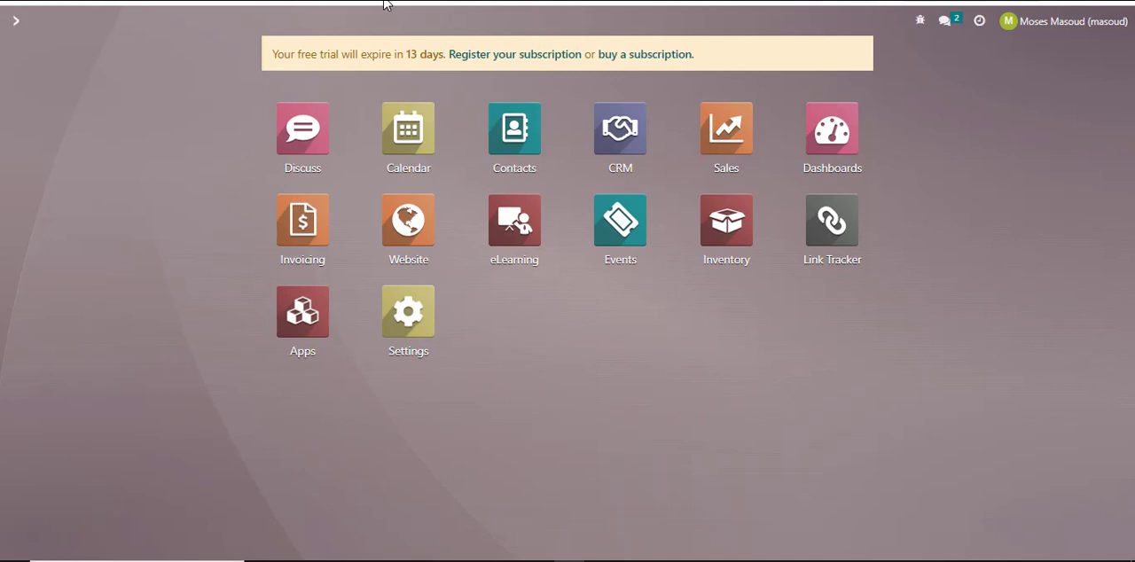
mouse_move(608, 309)
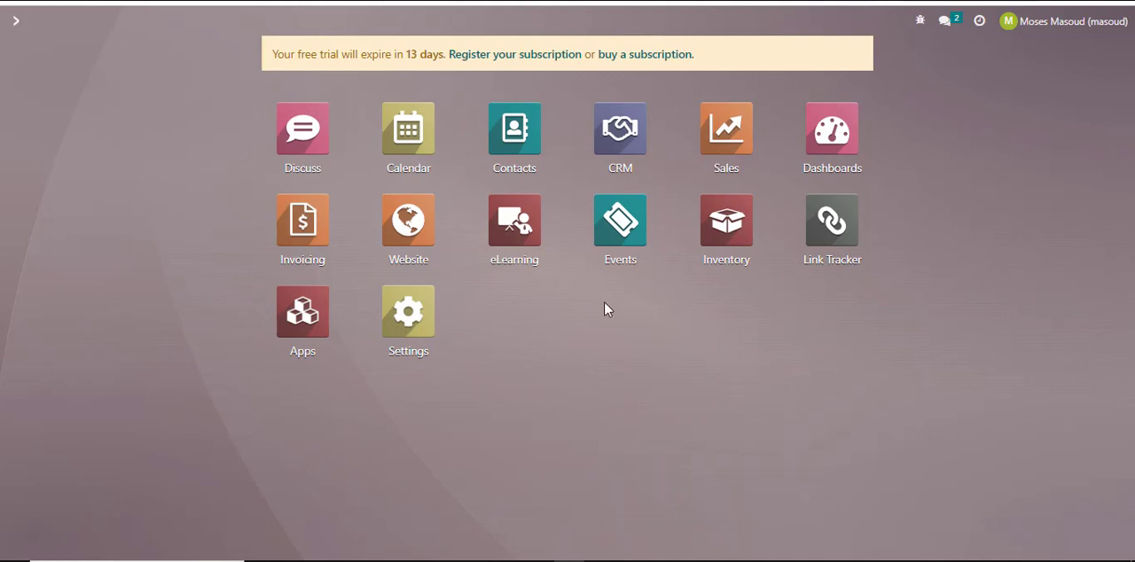
mouse_move(726, 222)
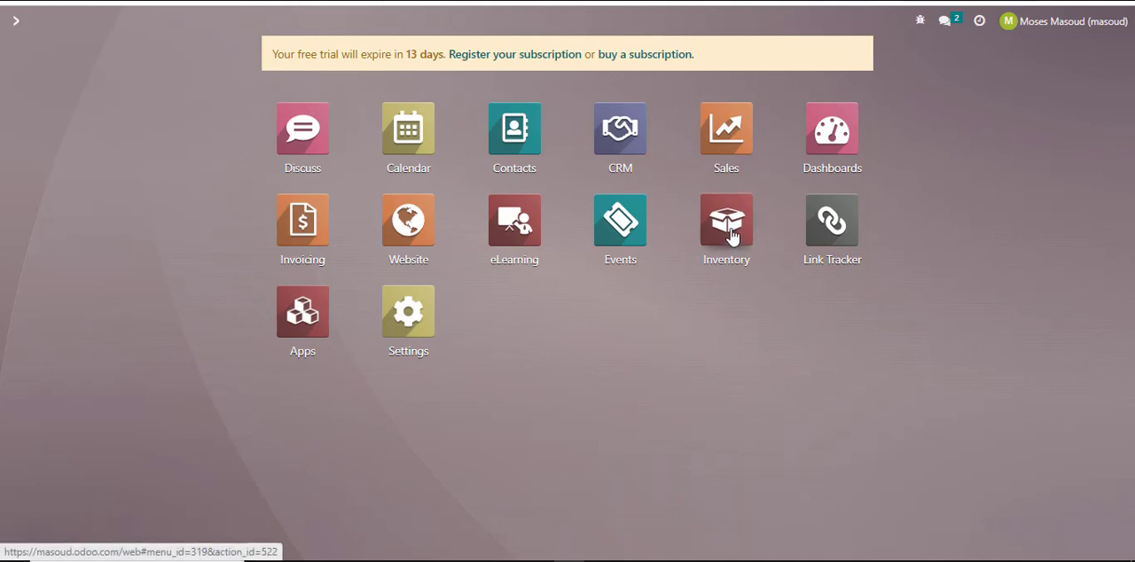
mouse_move(689, 198)
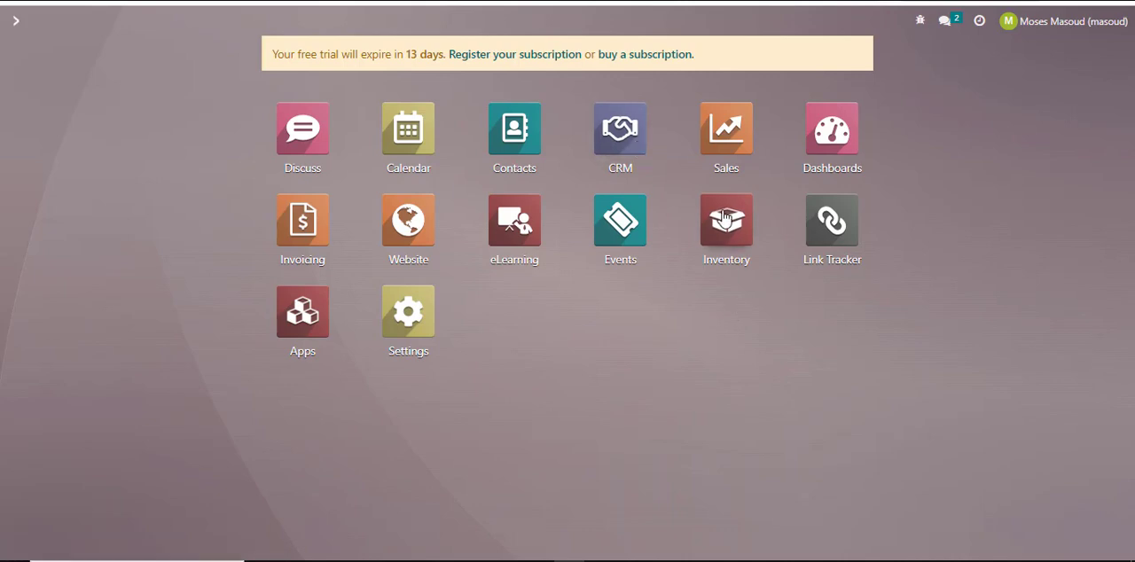
Step: Open Inventory's Products > Products overview showing Tea, Mandazi saba, Phone repair and tea
left_click(725, 220)
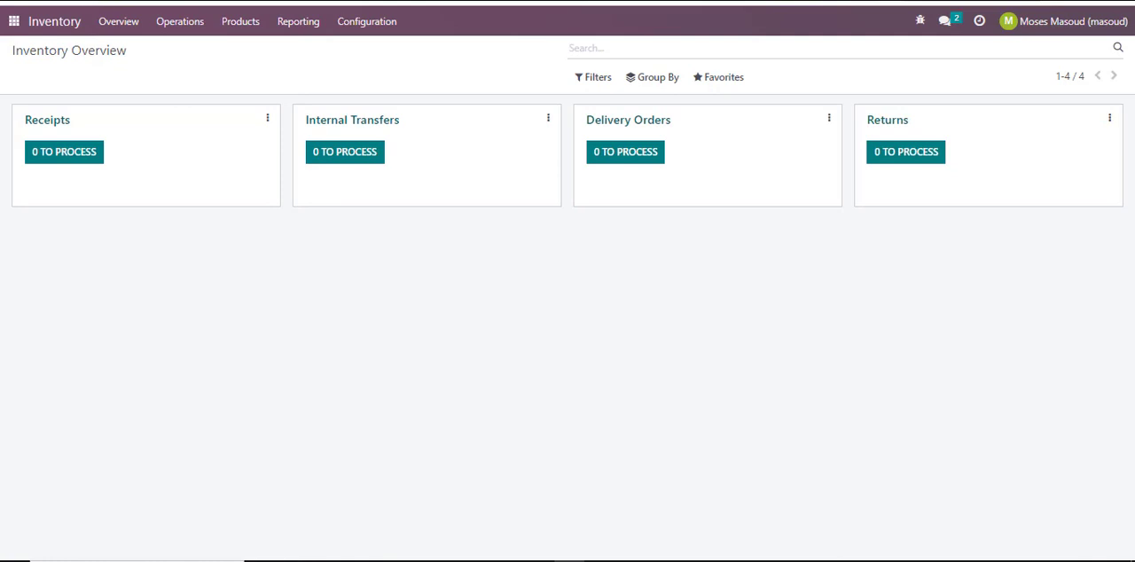
left_click(240, 21)
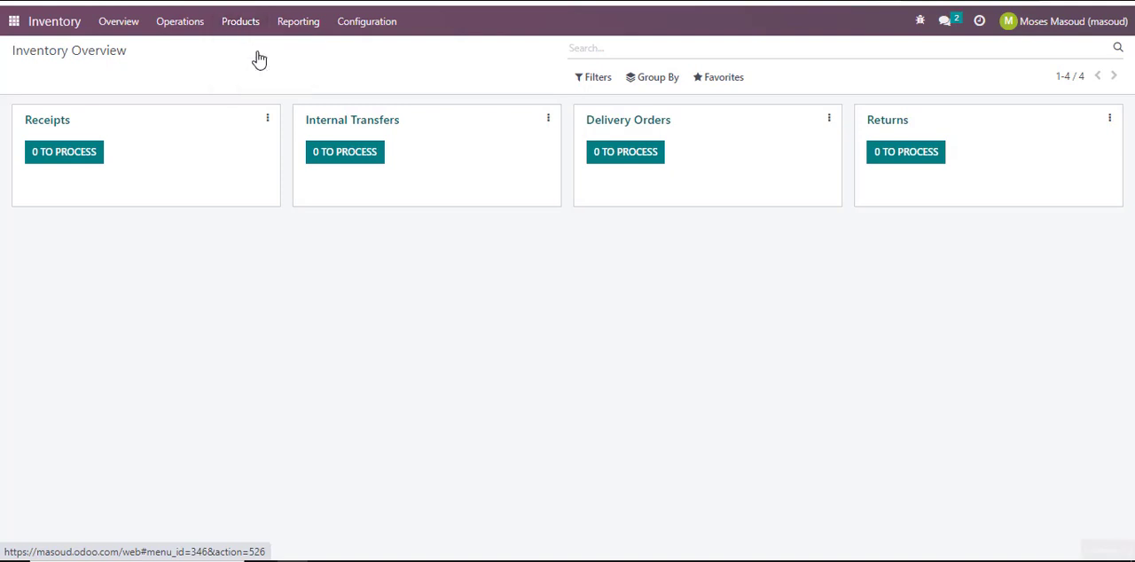
left_click(240, 21)
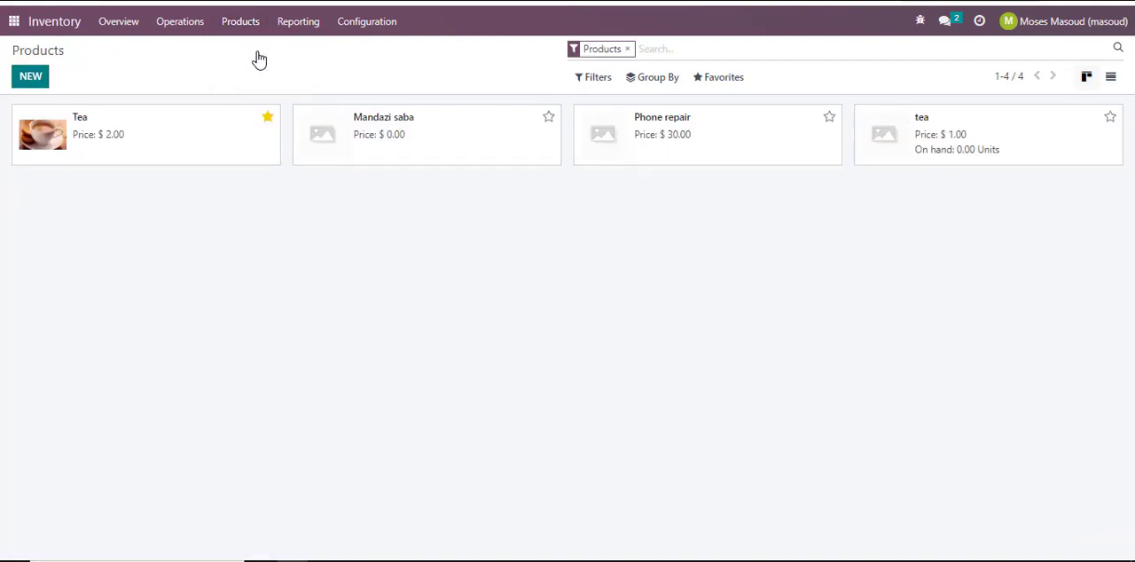
mouse_move(423, 148)
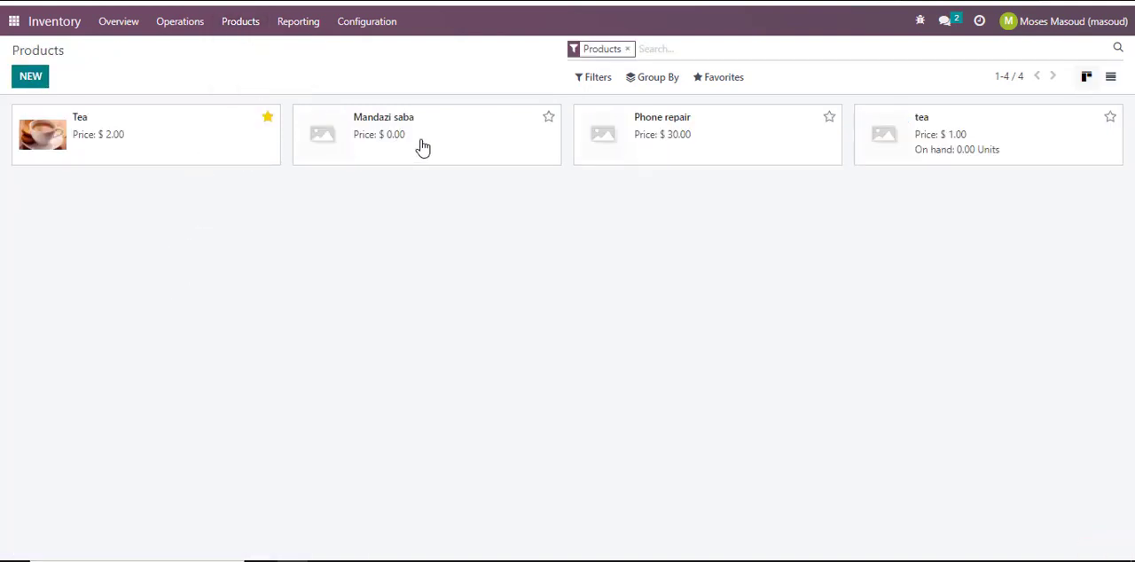
mouse_move(892, 162)
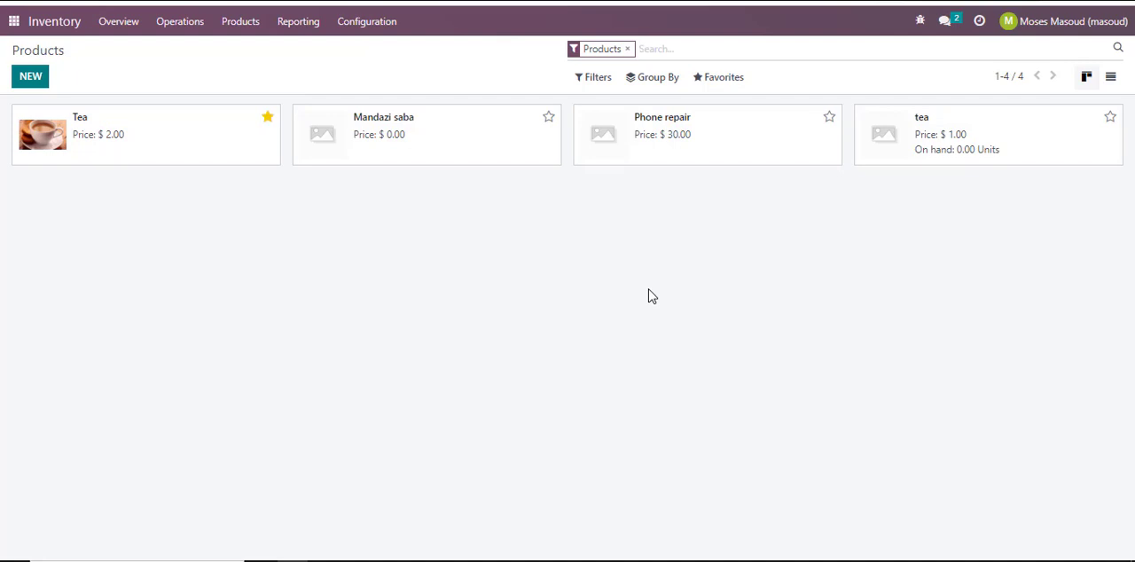
mouse_move(1005, 168)
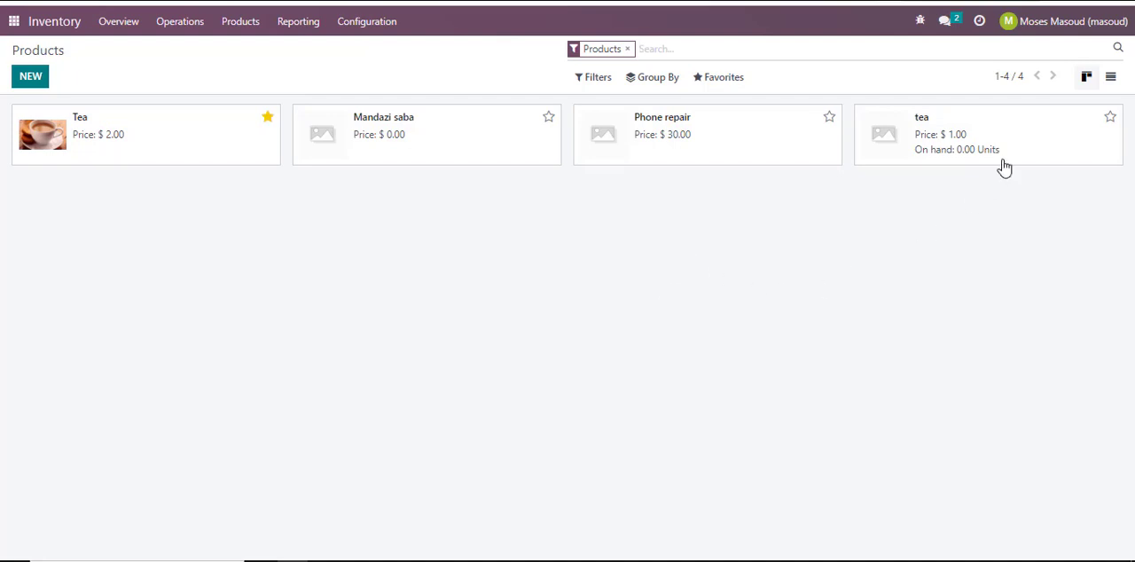
mouse_move(956, 147)
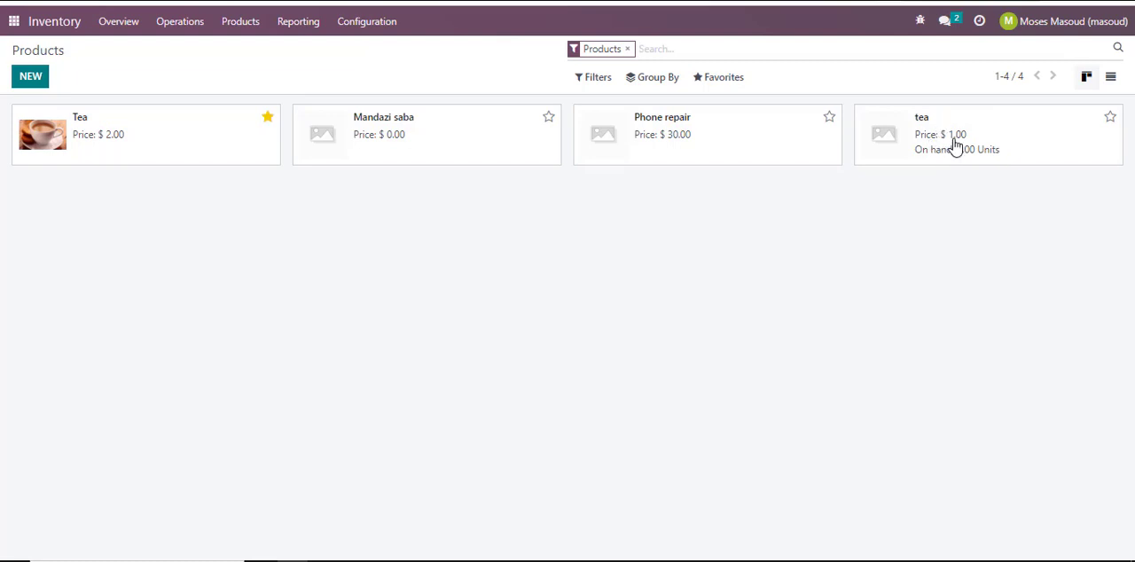
Step: Open the lowercase 'tea' product card ($1.00, zero on hand) to view its form
left_click(984, 135)
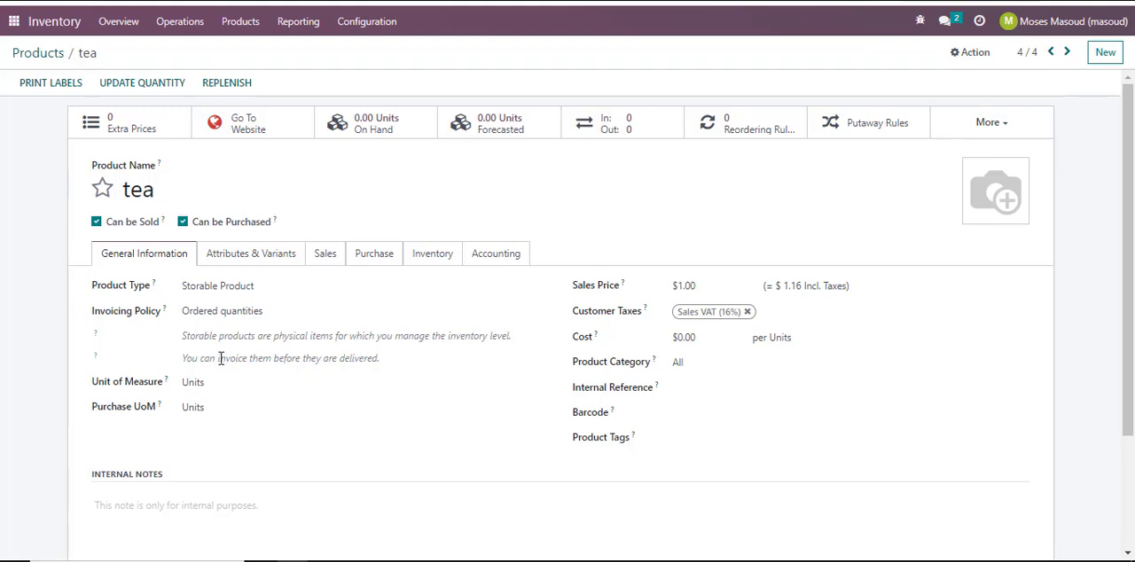
mouse_move(373, 350)
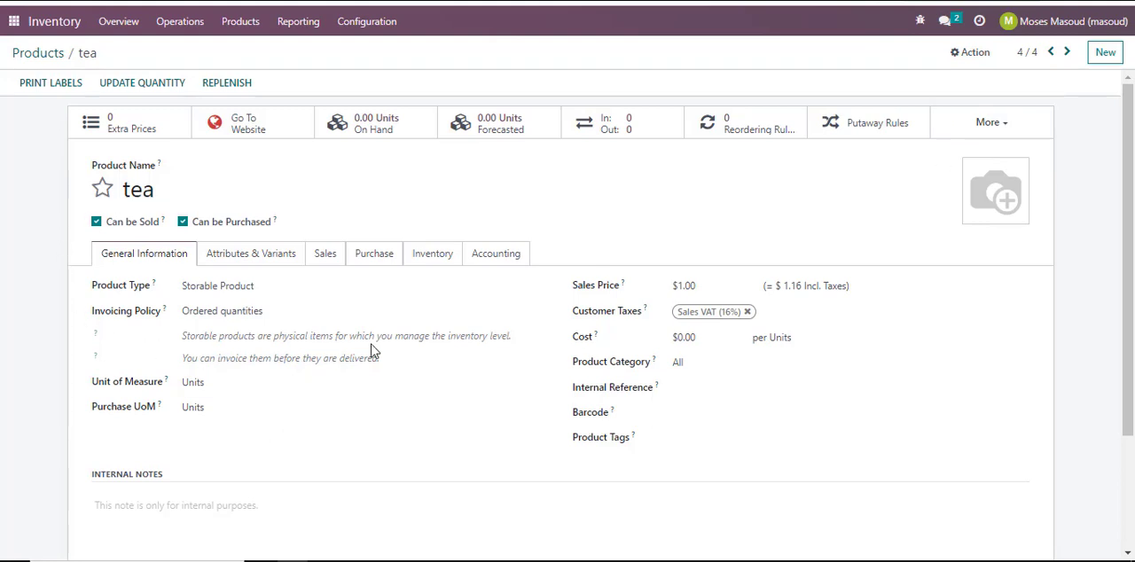
left_click(798, 412)
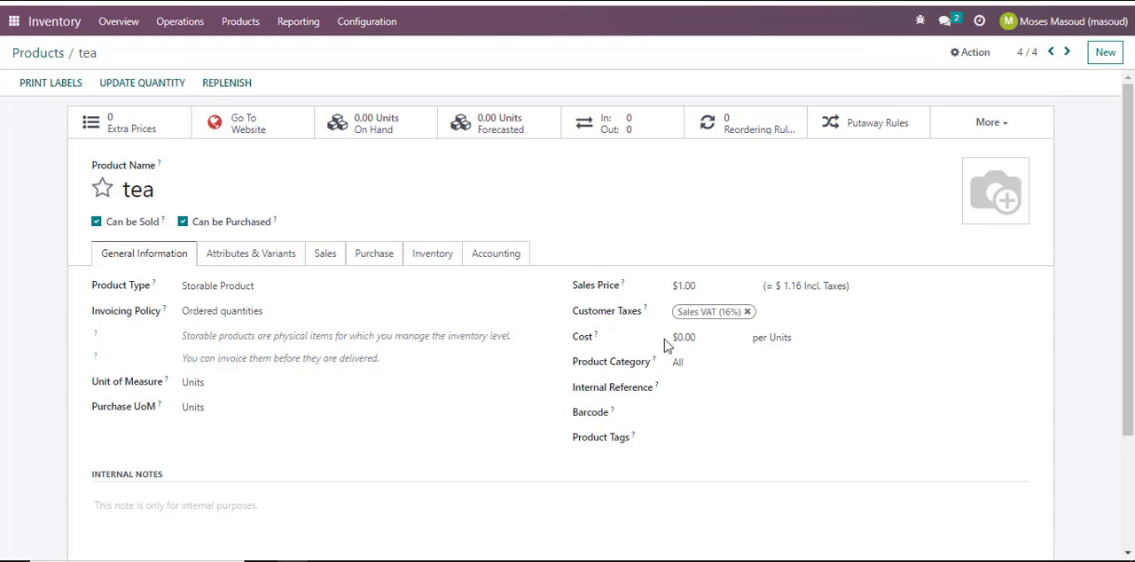
mouse_move(956, 95)
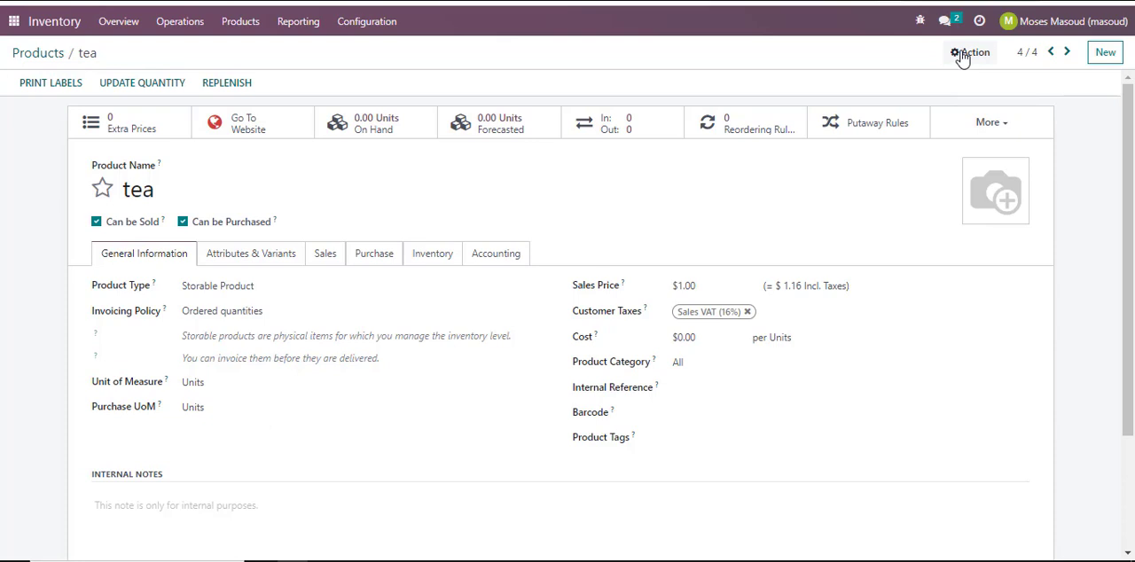
Step: Delete the 'tea' product via Action > Delete and confirm with OK
left_click(970, 53)
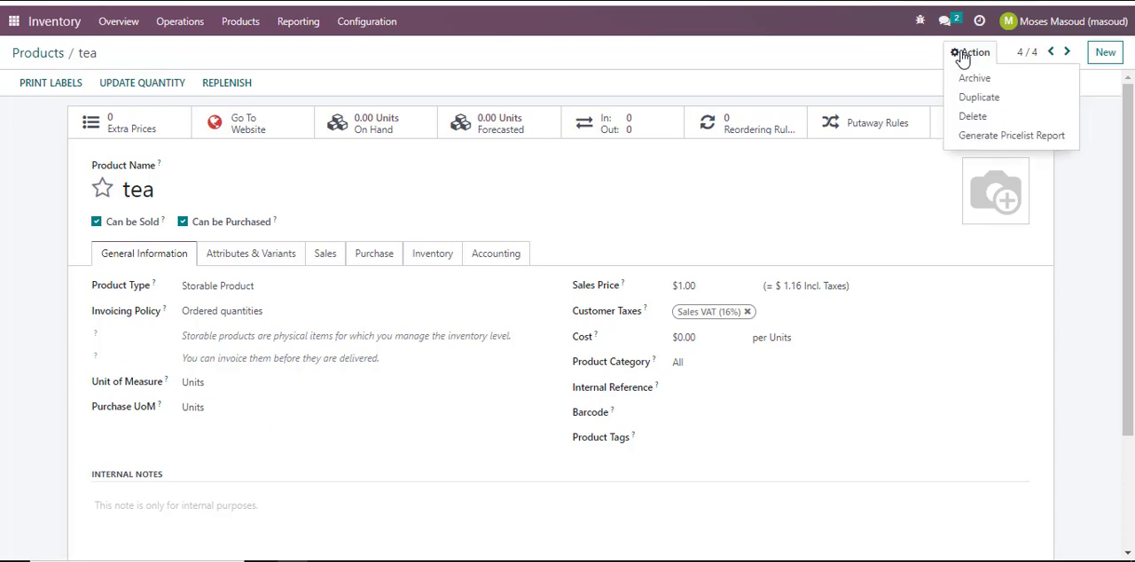
mouse_move(973, 117)
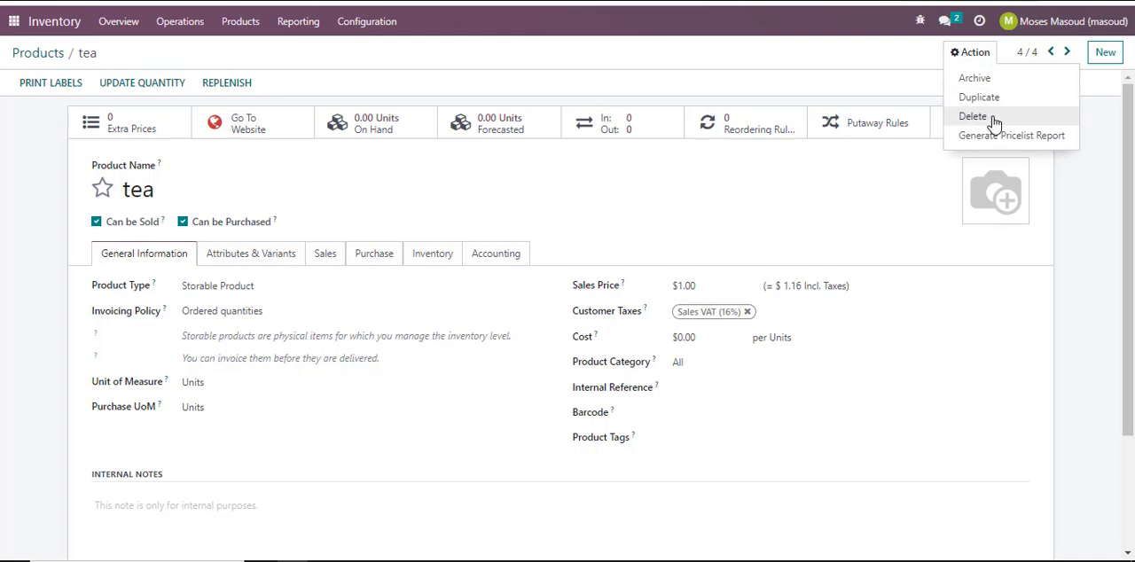
left_click(973, 116)
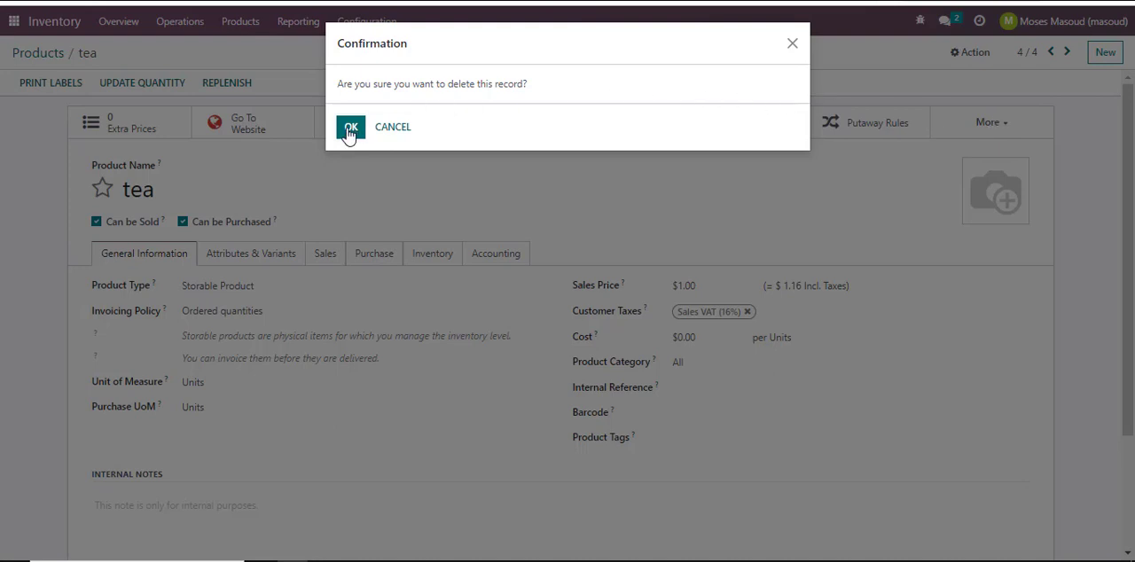
left_click(350, 126)
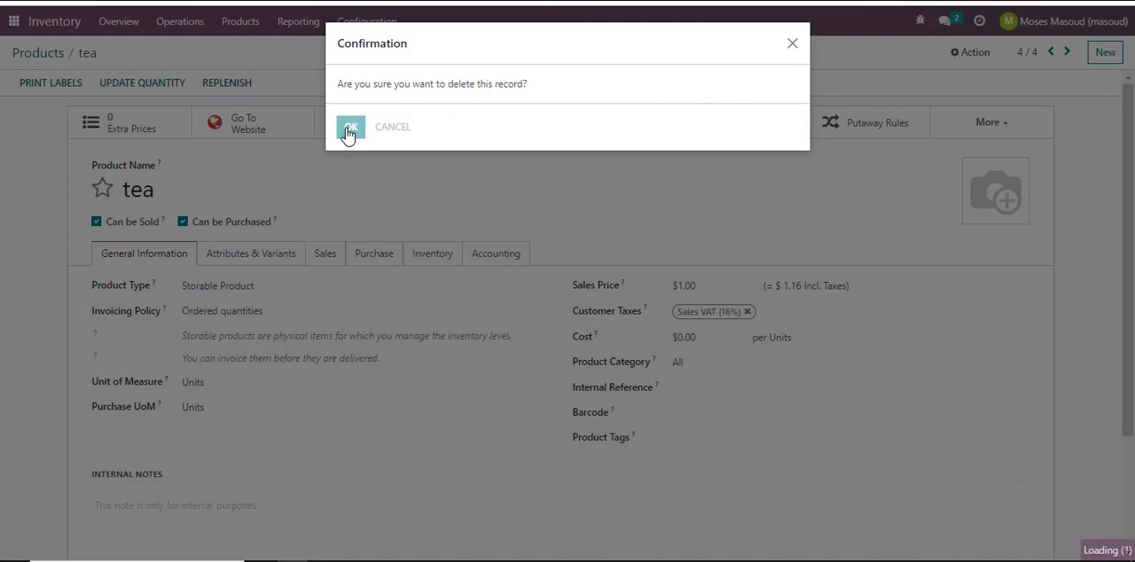
left_click(350, 126)
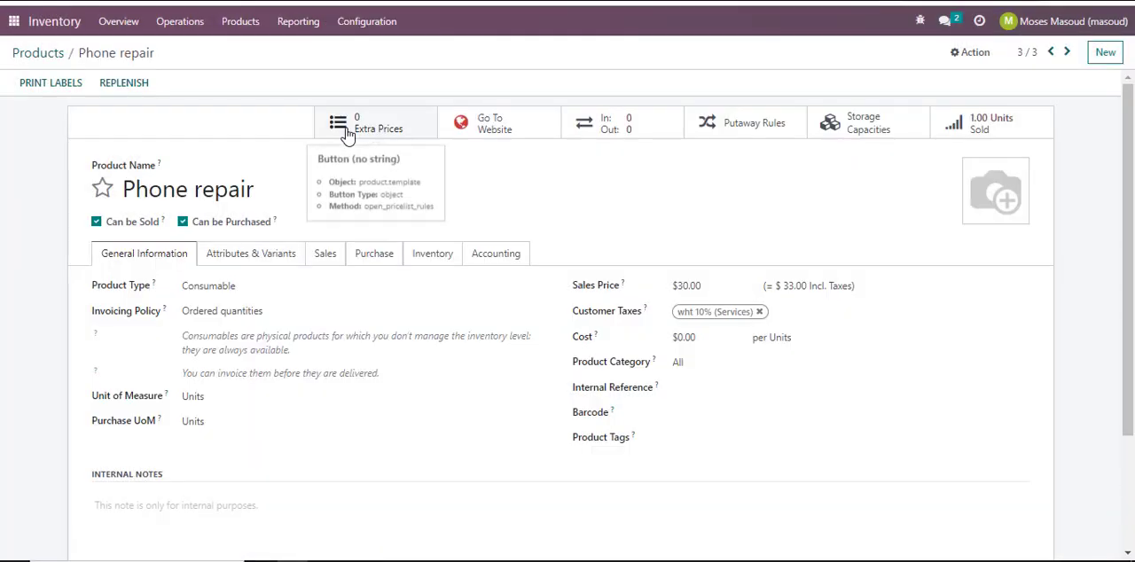
mouse_move(229, 222)
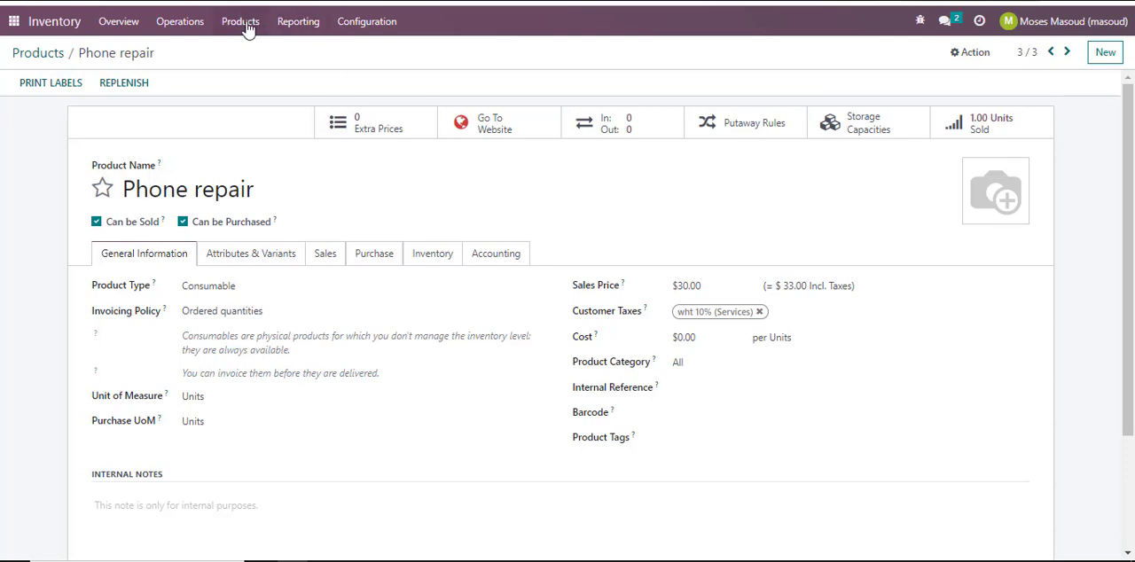
Step: Return to Products > Products, now listing Tea, Mandazi saba and Phone repair
left_click(240, 21)
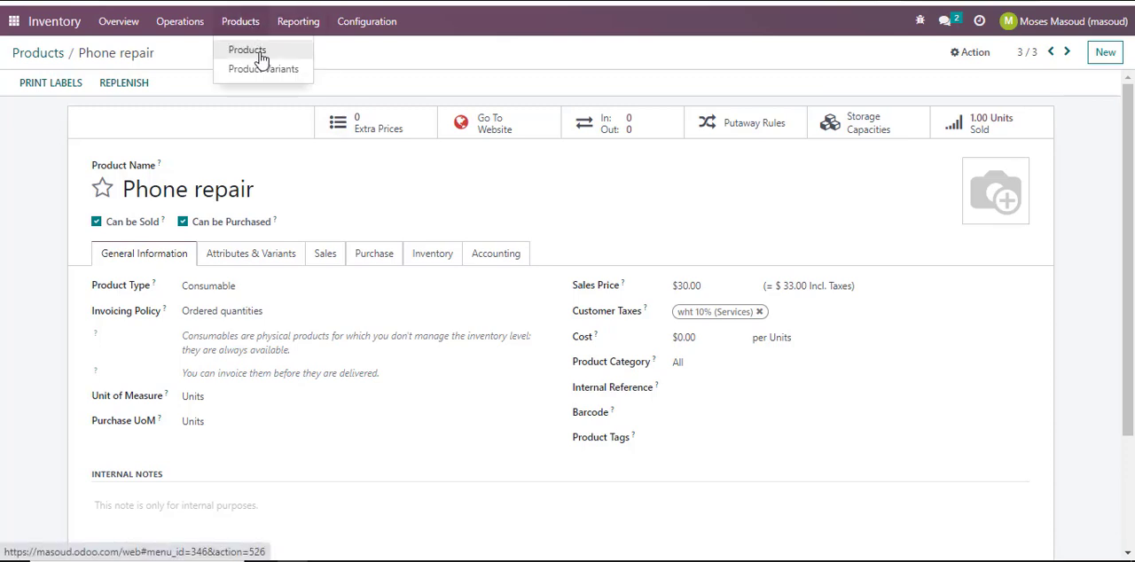
left_click(246, 50)
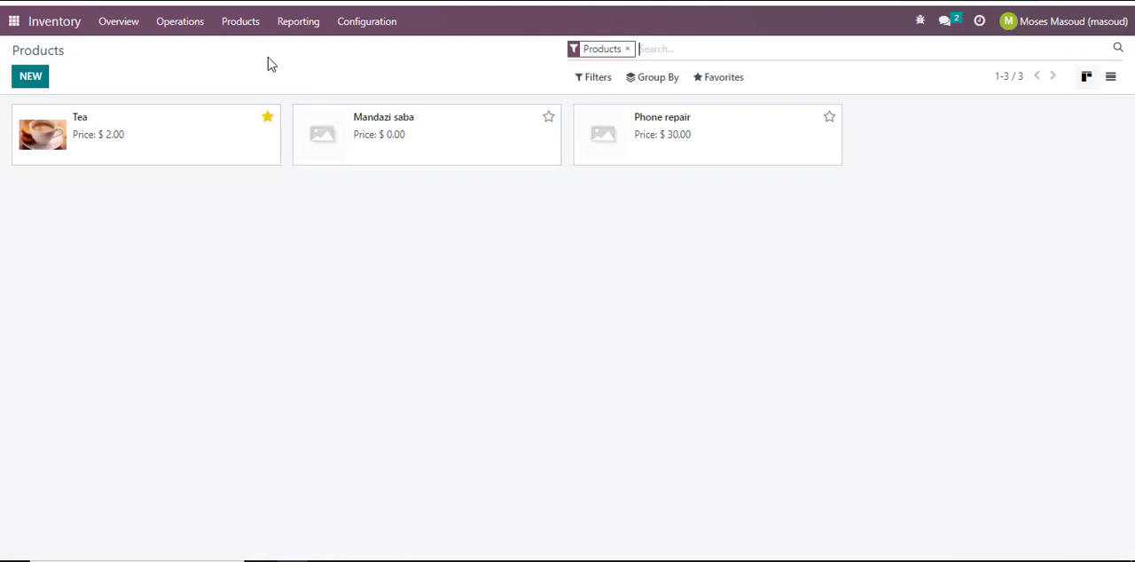
mouse_move(959, 142)
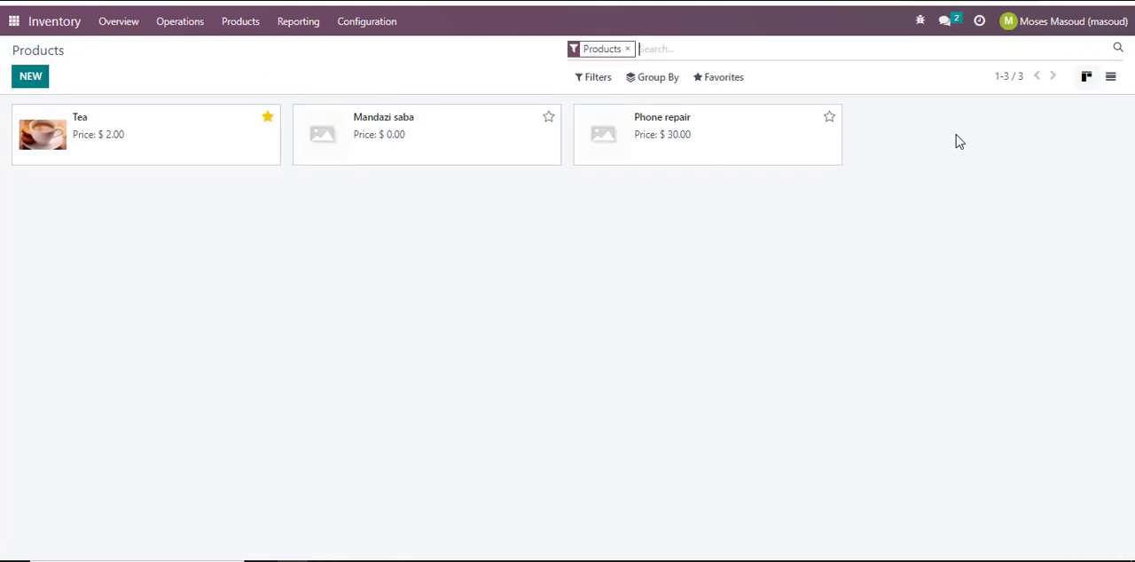